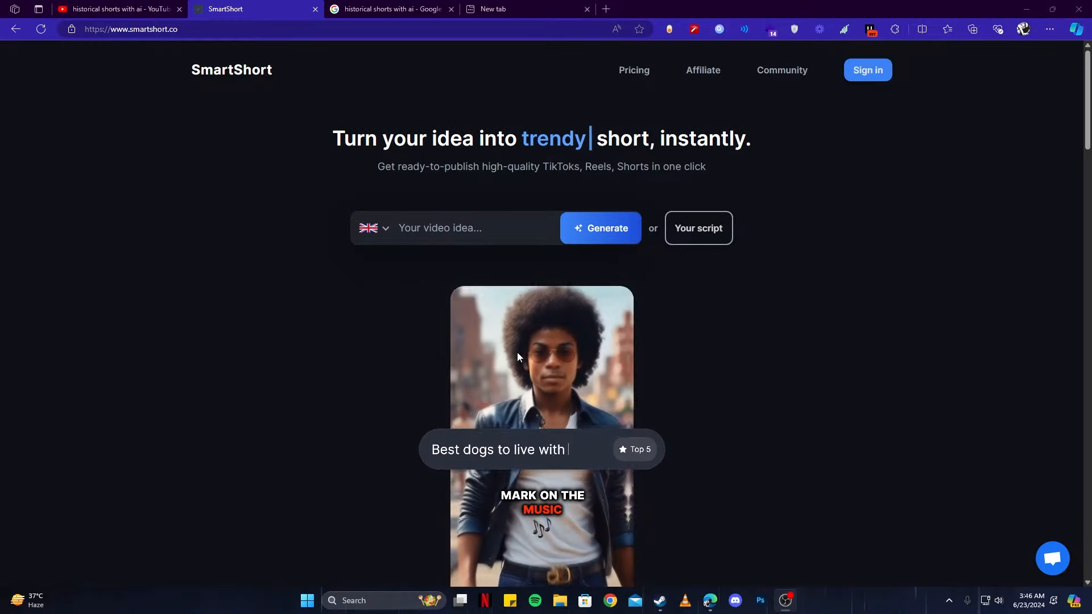
Set footage to one every 2 seconds with all editing toggles on, then generate the short.
scroll(down, 3)
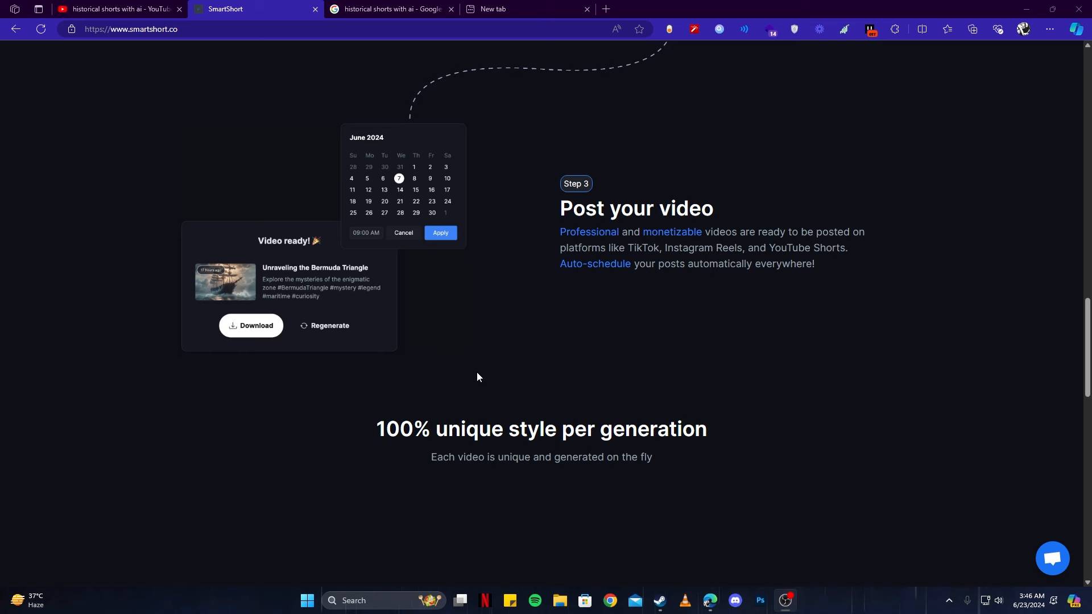
click(118, 8)
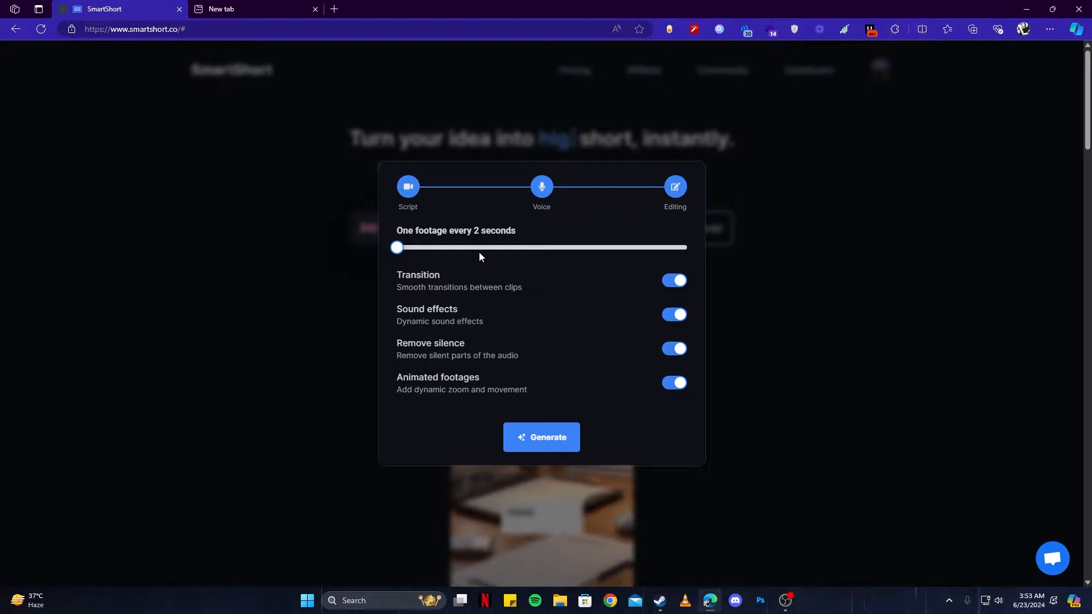
click(541, 437)
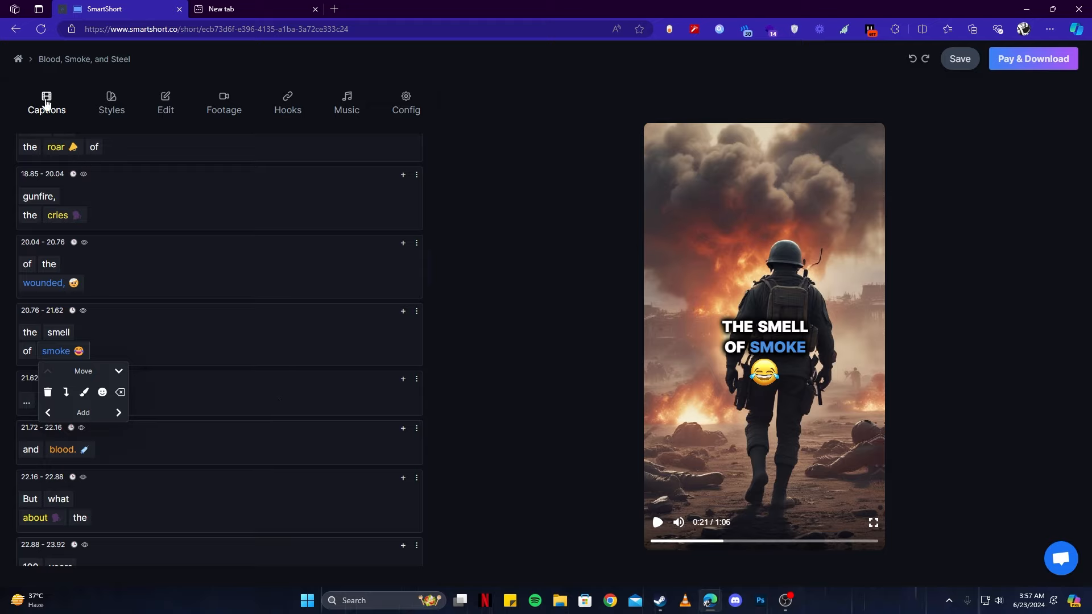
Review the timed captions of "Blood, Smoke, and Steel" beside the editor preview.
click(110, 103)
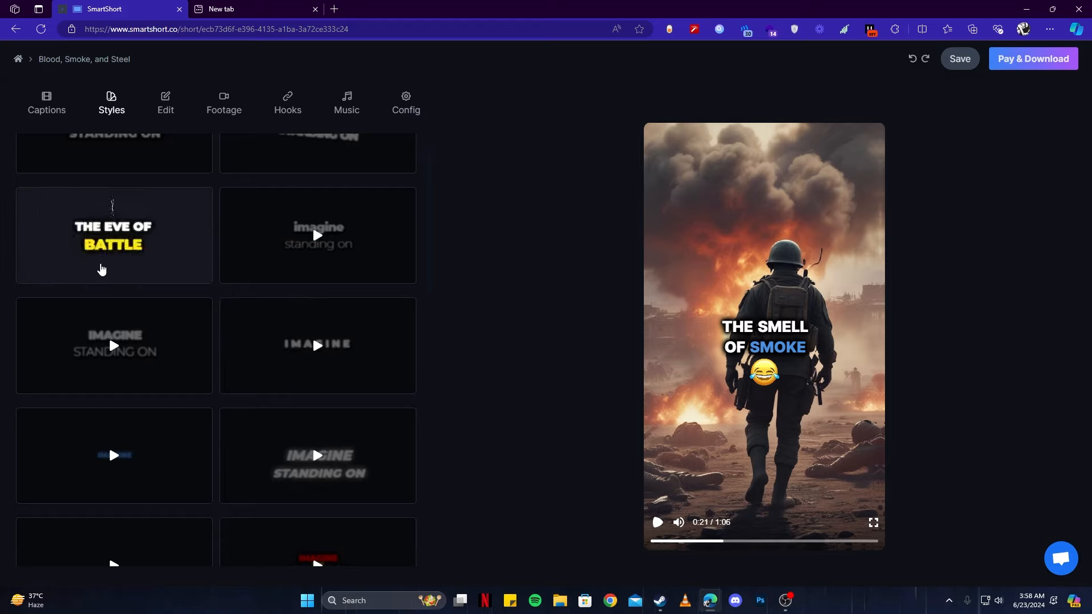
Browse the animated caption style previews in the Styles gallery.
click(225, 102)
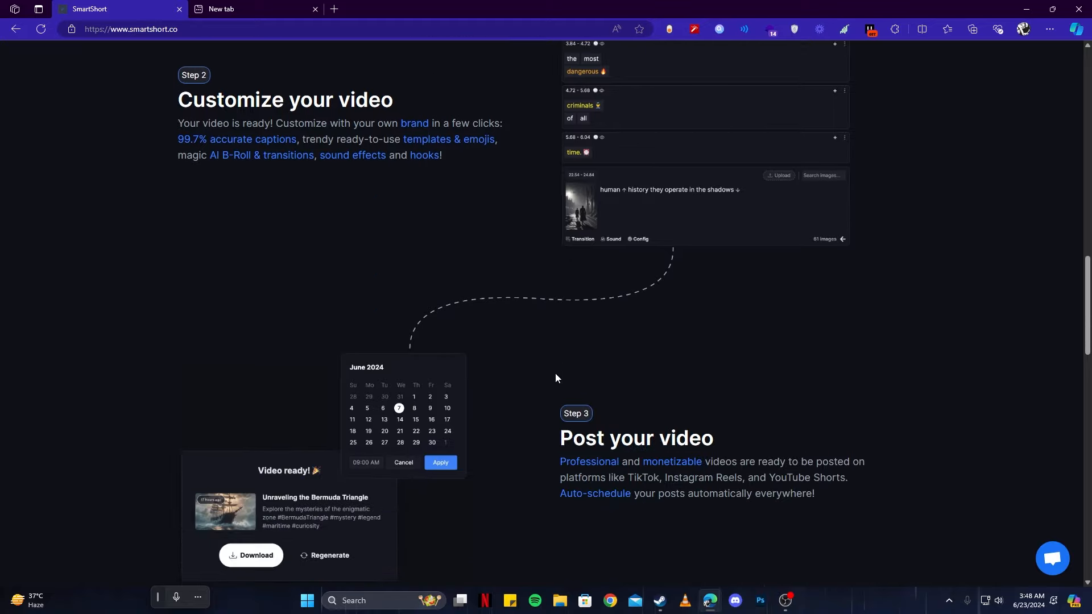
Scroll to the monthly pricing plans: Basic $19, Expert $39, Pro $69.
scroll(down, 3)
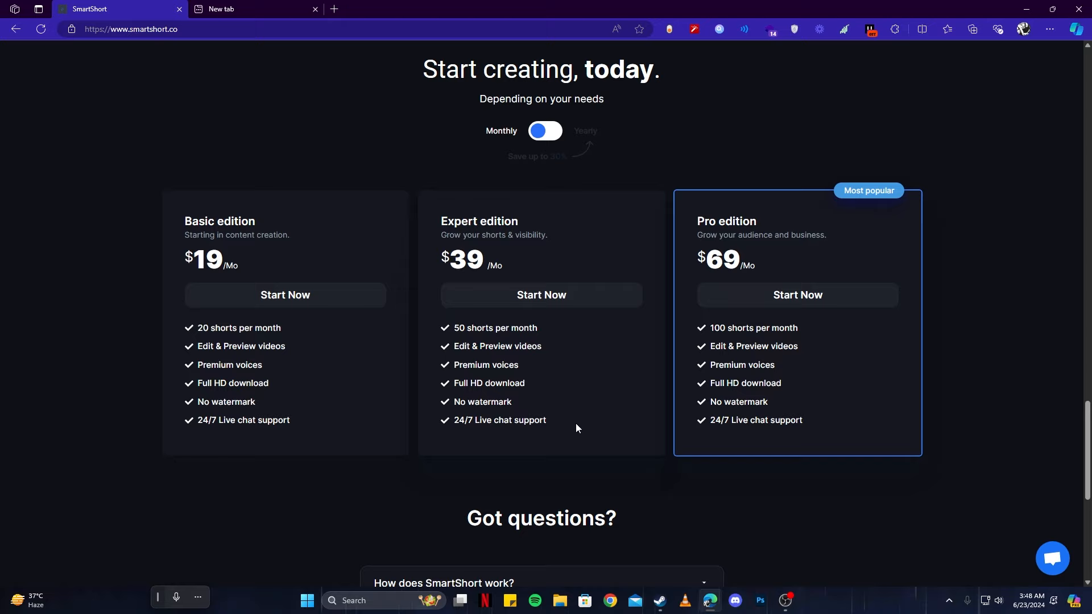